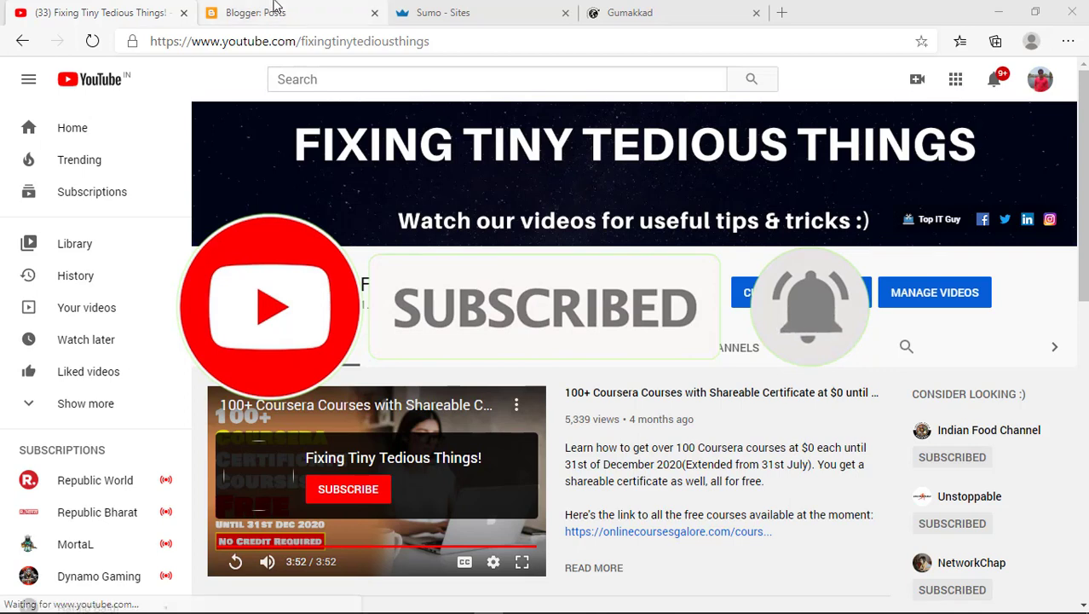
# Switch to the Sumo – Sites tab listing the account's sites, including gumakkad.com
pyautogui.click(290, 12)
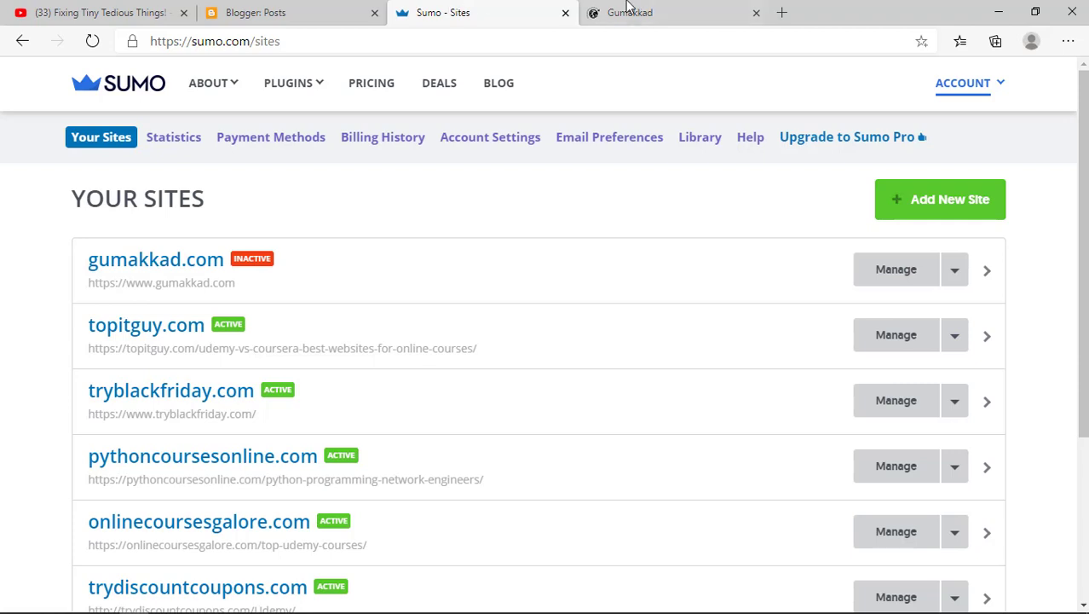
# Open the live gumakkad.com blog and scroll through its posts, noting no Sumo widget
pyautogui.click(665, 12)
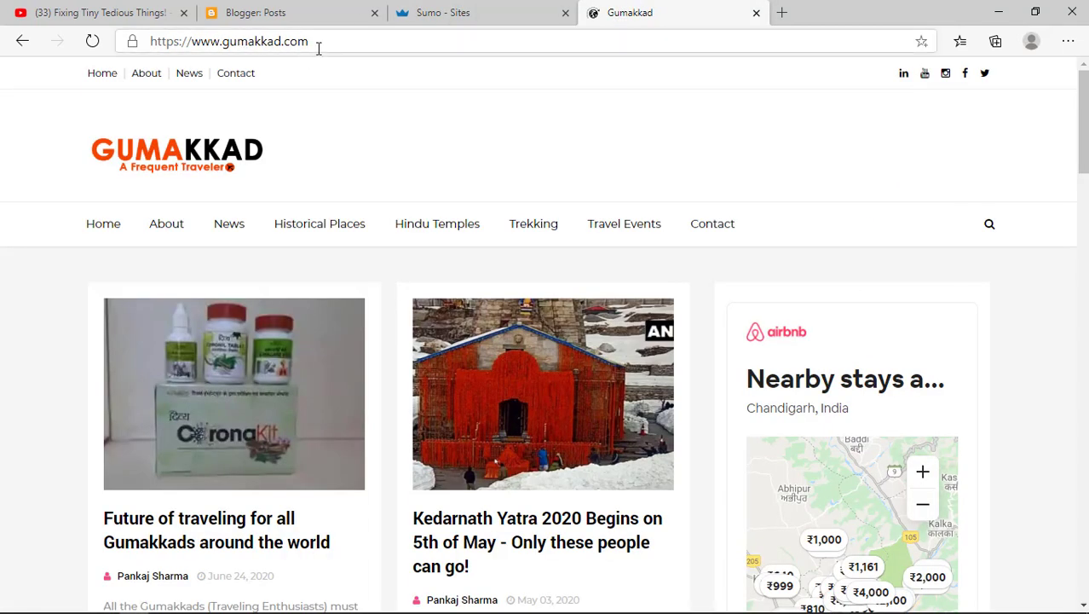
pyautogui.click(228, 41)
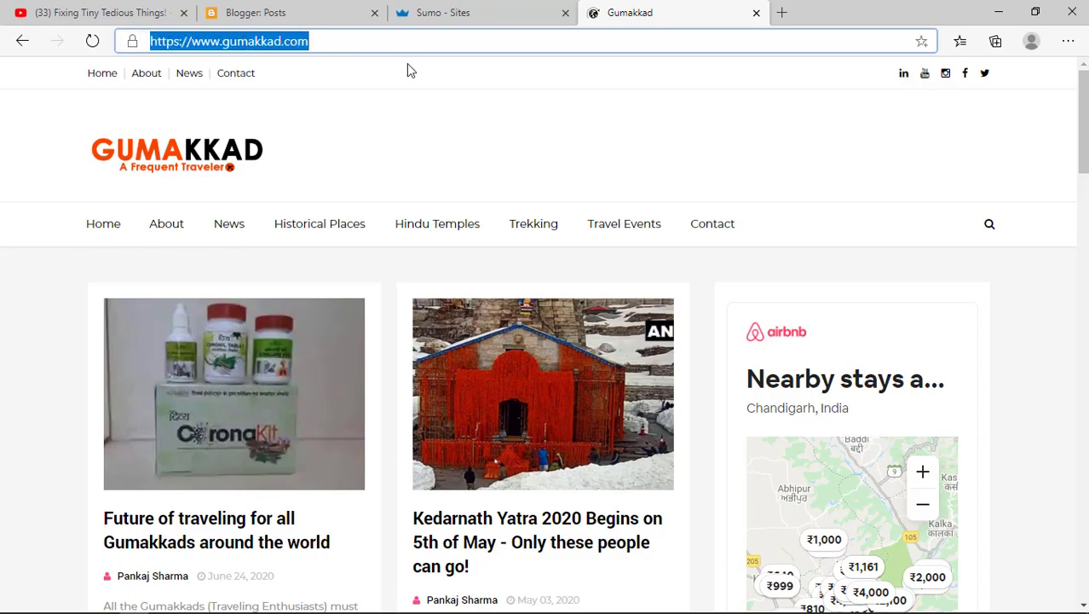
pyautogui.scroll(-3)
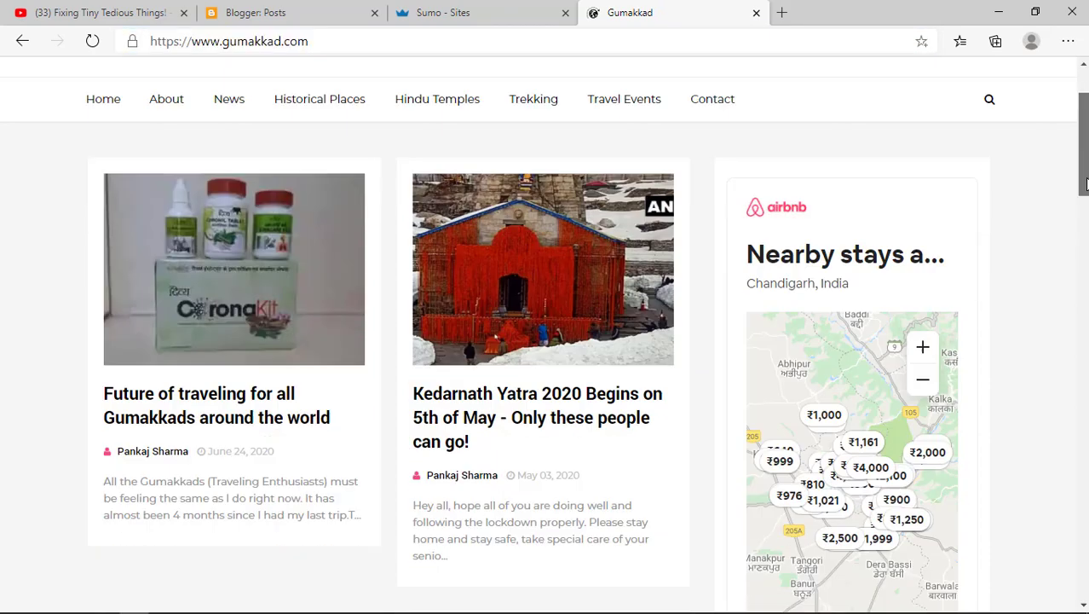
pyautogui.scroll(-3)
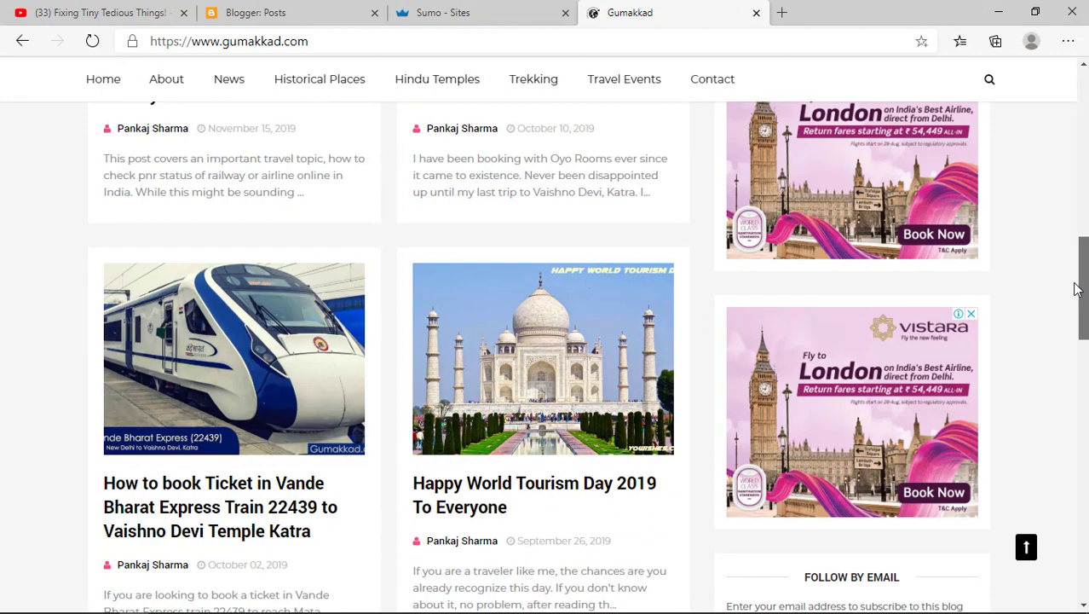
pyautogui.scroll(-3)
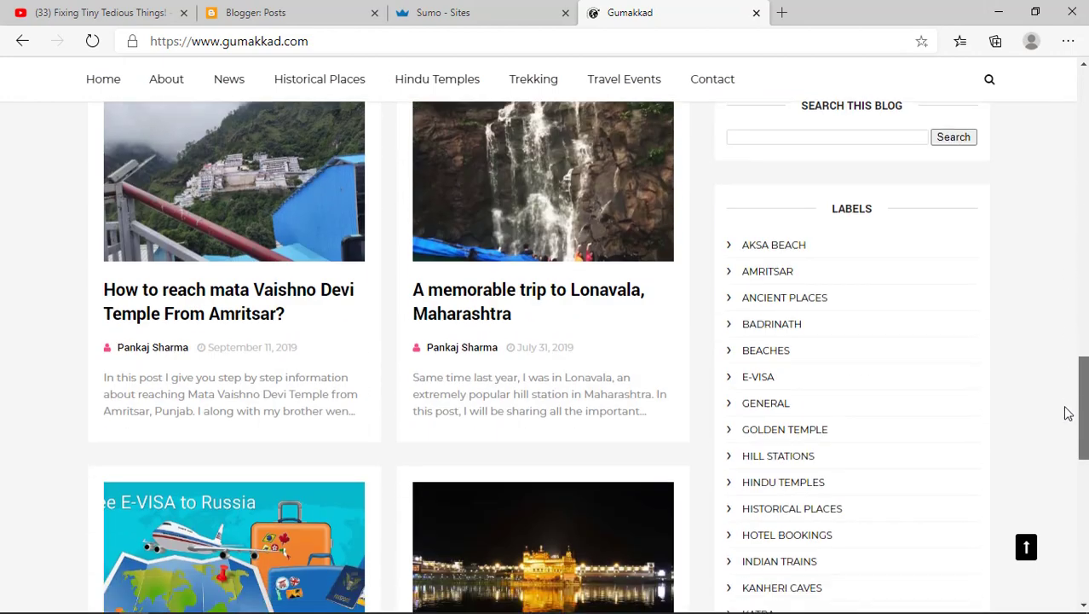
pyautogui.scroll(-3)
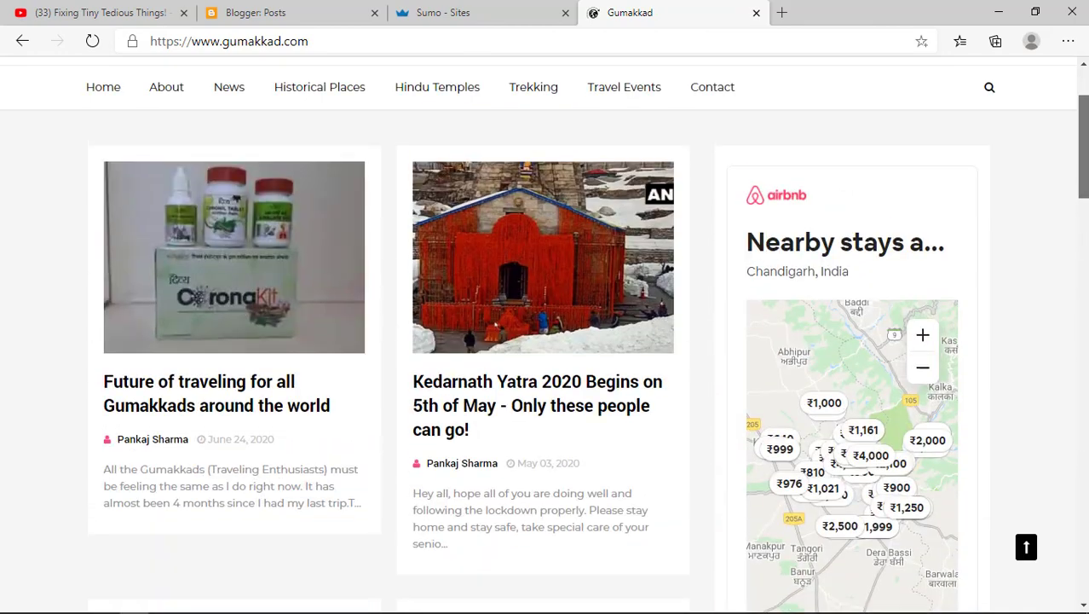
# Open the Gumakkad blog's Theme page in Blogger and expand the Customize dropdown
pyautogui.click(256, 12)
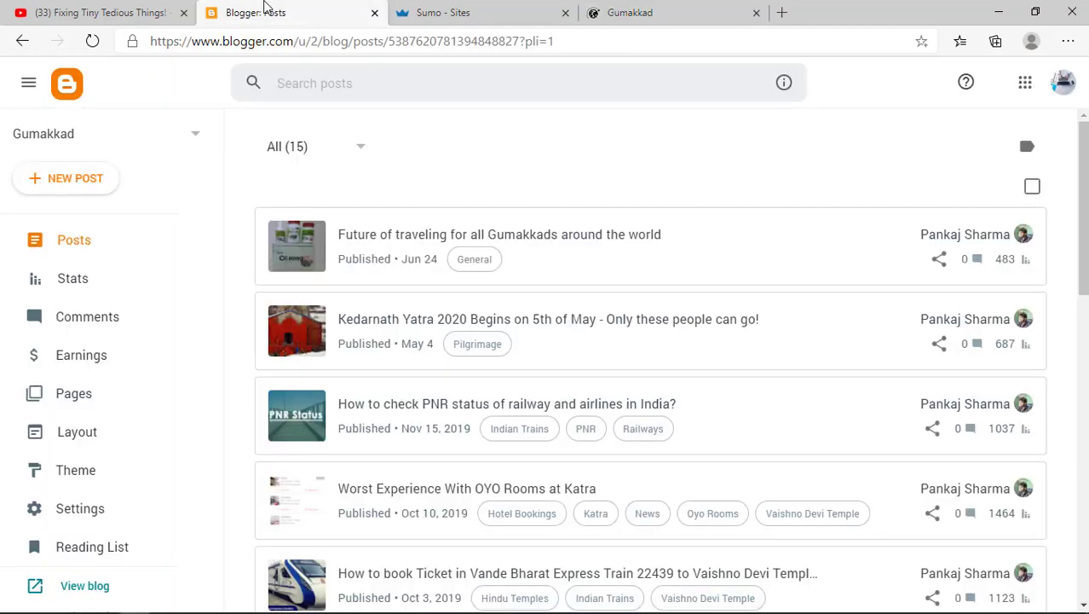
pyautogui.moveTo(229, 6)
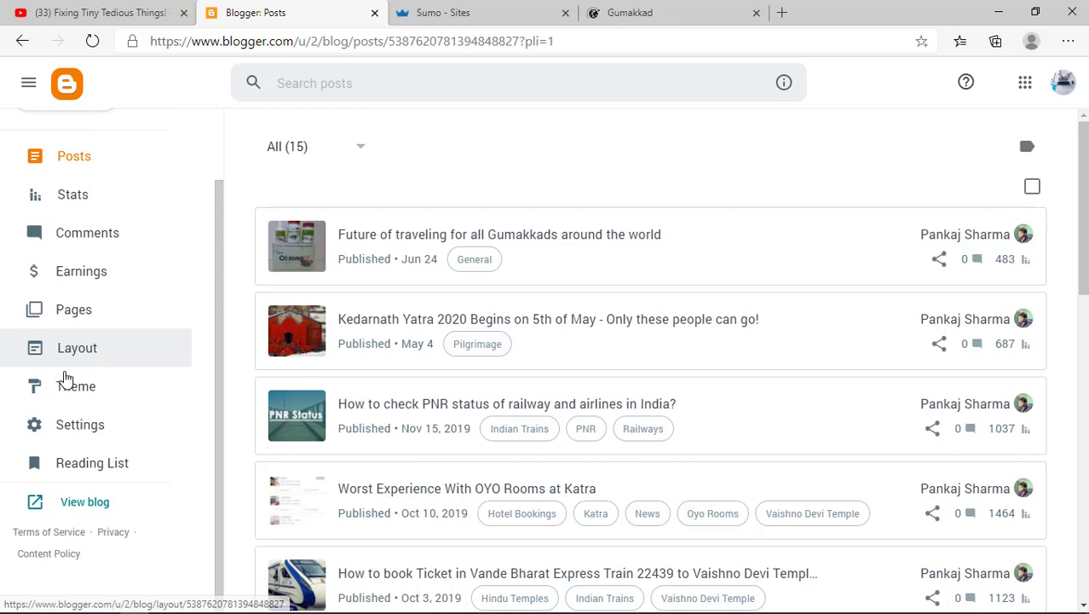
pyautogui.click(75, 386)
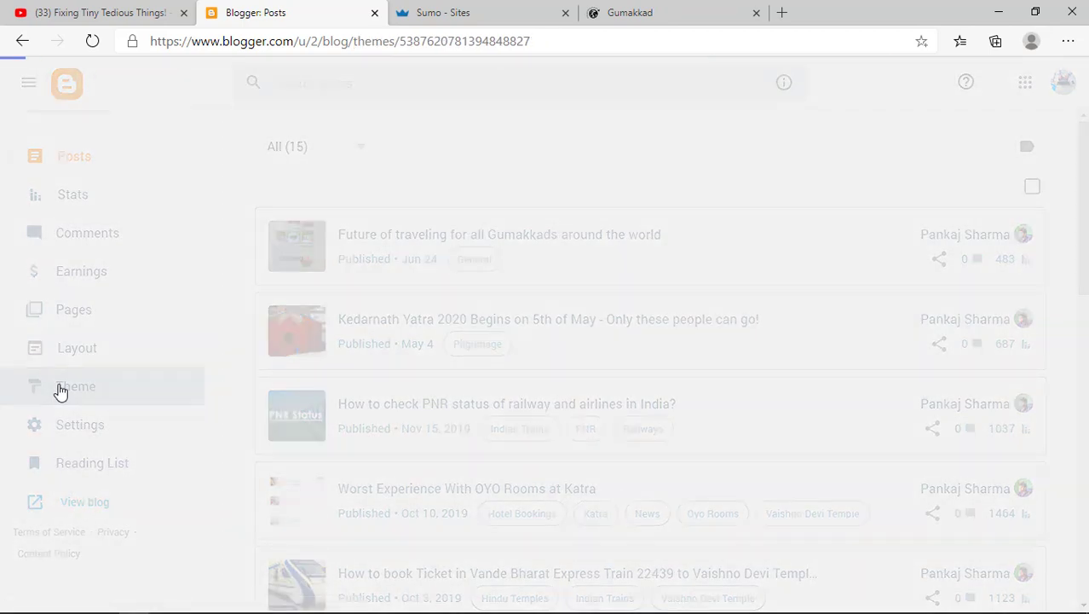
pyautogui.click(75, 386)
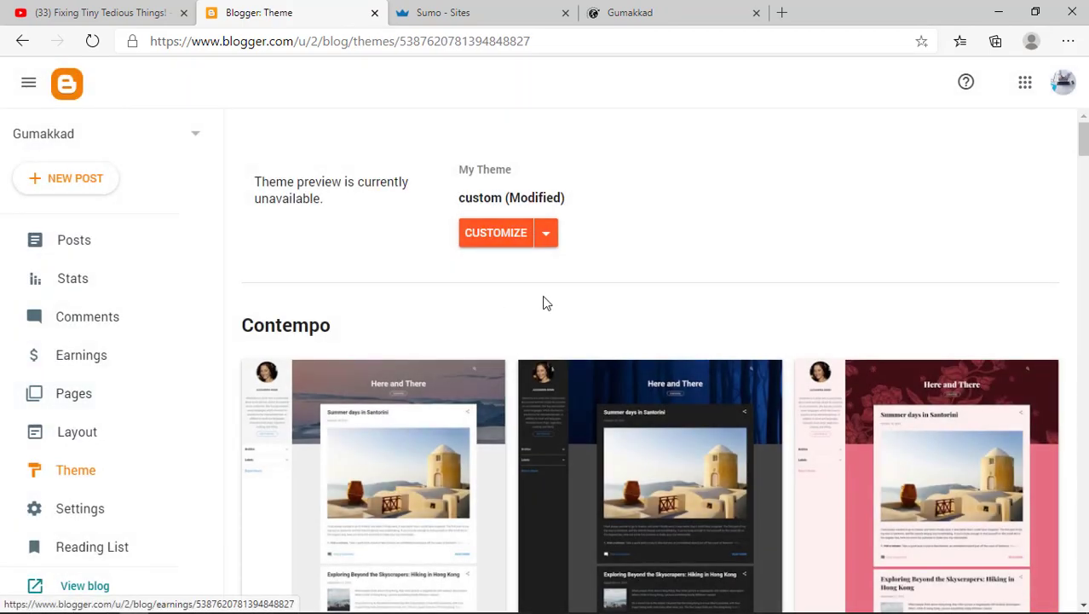
pyautogui.click(545, 233)
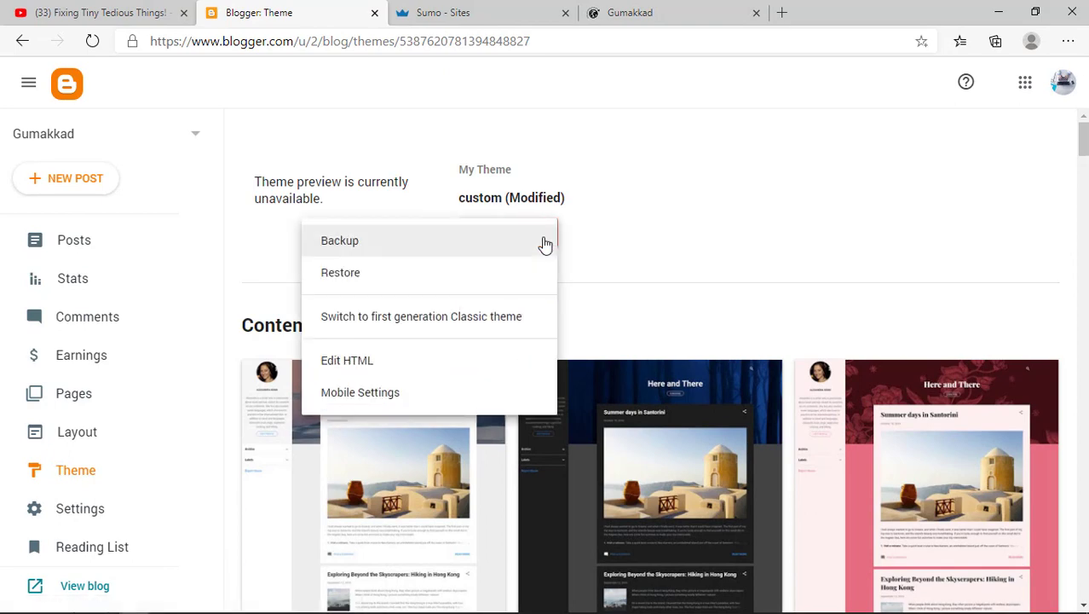
pyautogui.moveTo(381, 360)
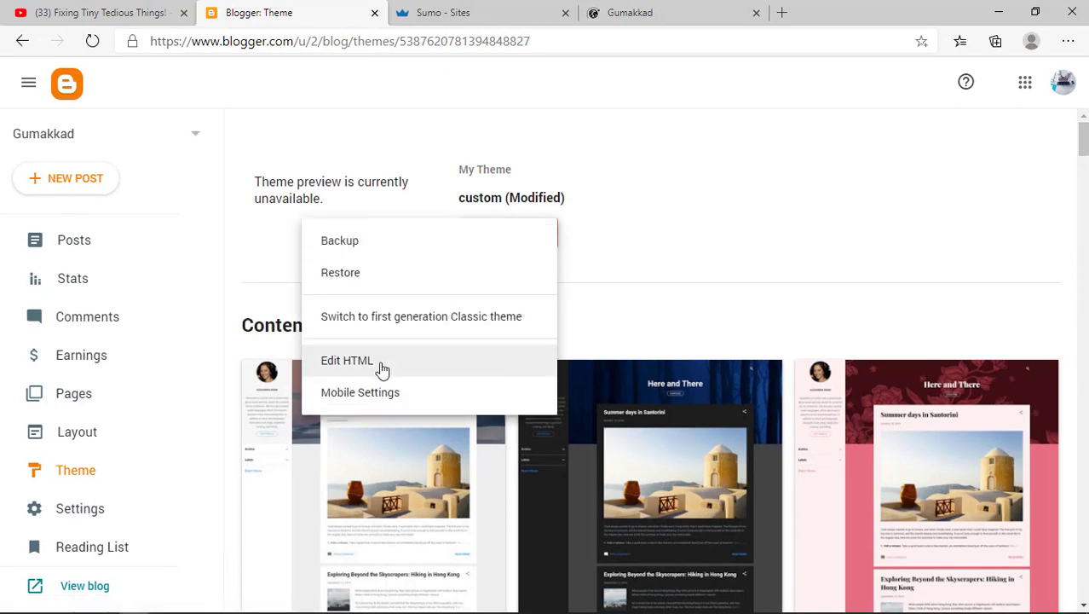
# Open the theme's Edit HTML view and search for the closing </body> tag
pyautogui.click(347, 359)
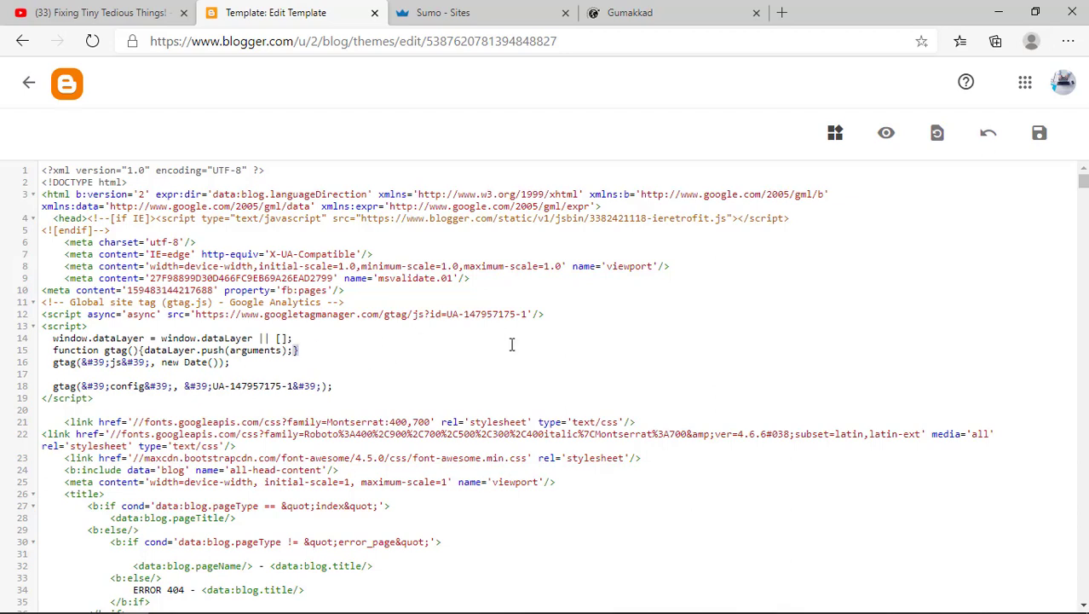
pyautogui.press('Ctrl+f')
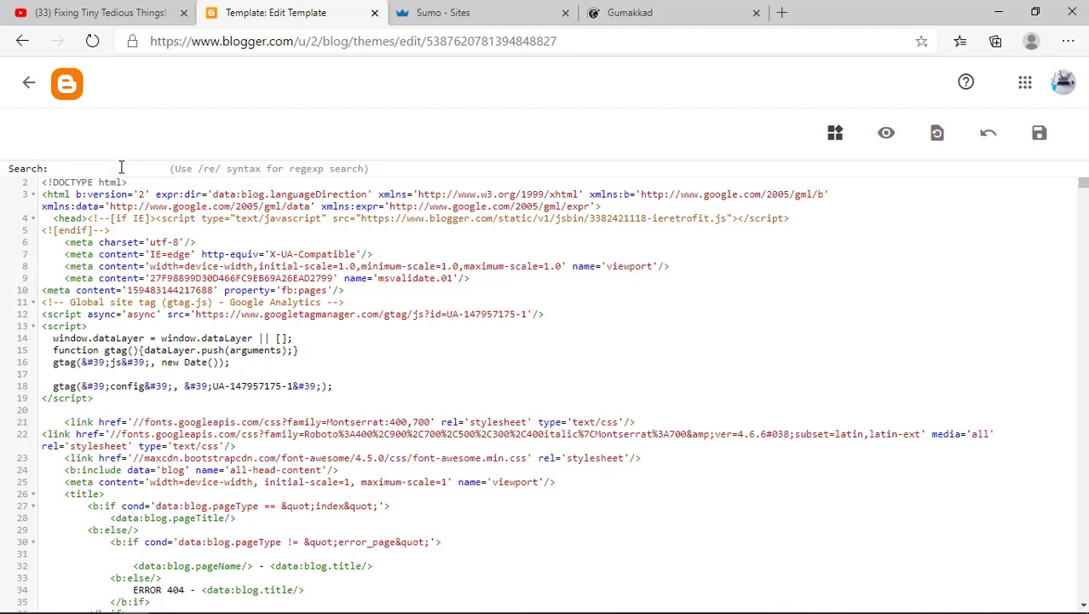
pyautogui.write('</body>')
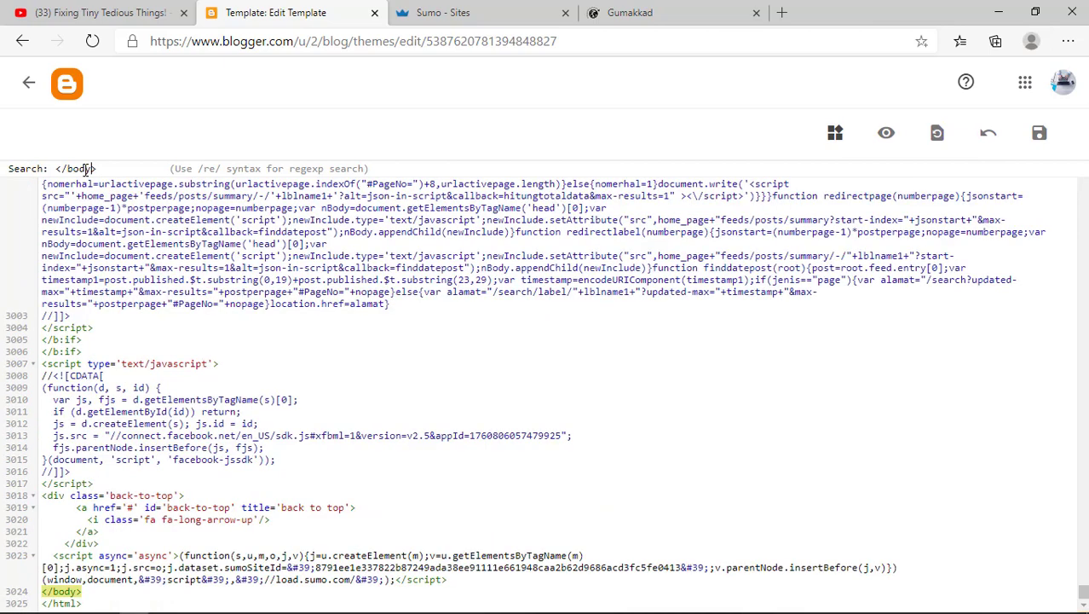
pyautogui.moveTo(275, 318)
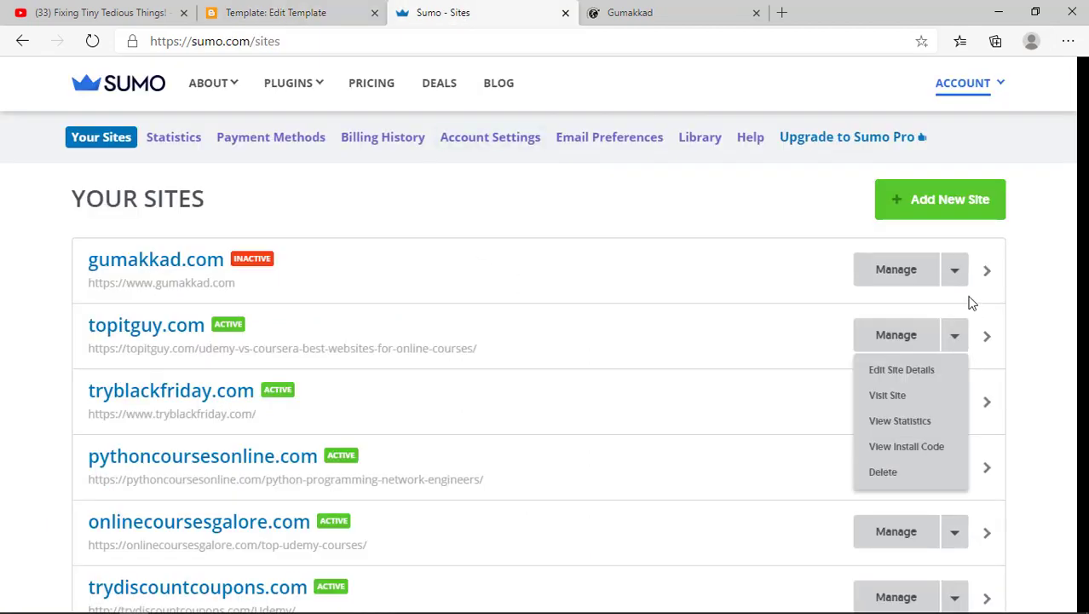
# Copy the manual install script from Sumo's gumakkad.com install page
pyautogui.click(955, 269)
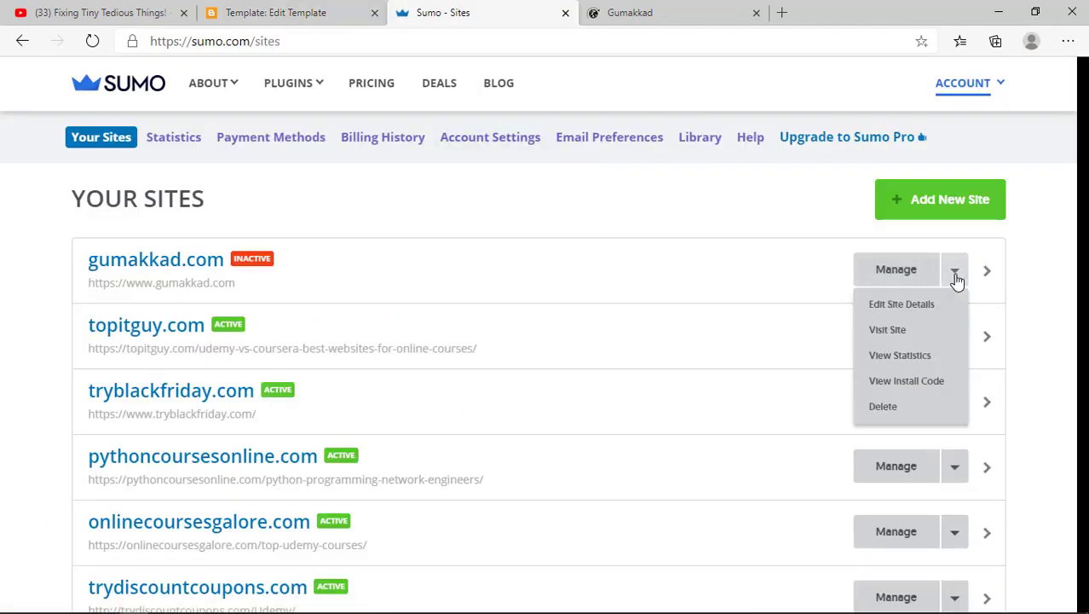
pyautogui.click(955, 270)
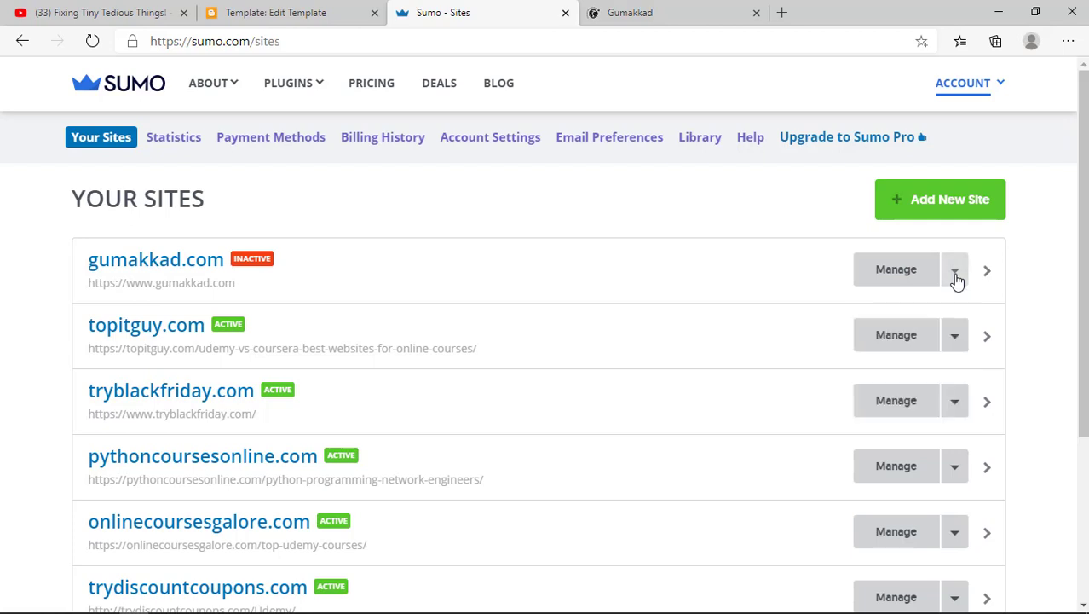
pyautogui.click(954, 269)
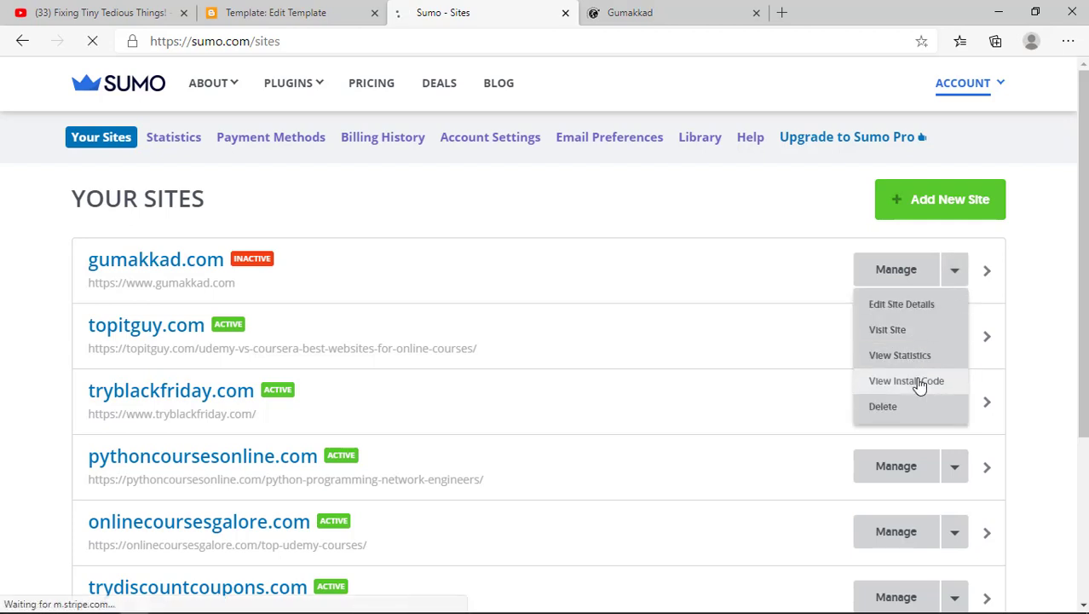
pyautogui.click(906, 380)
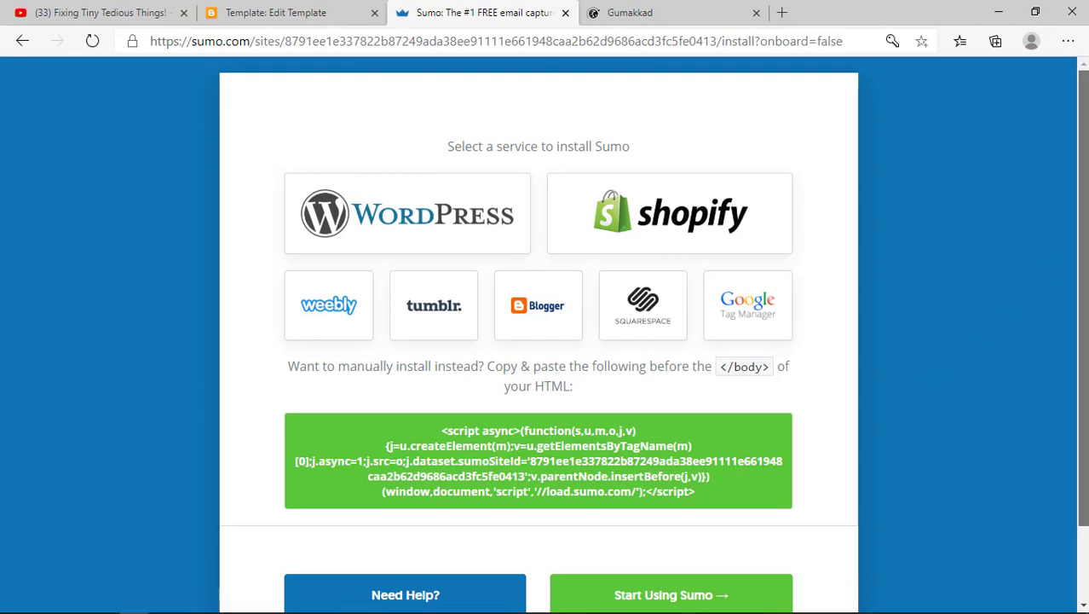
pyautogui.scroll(-3)
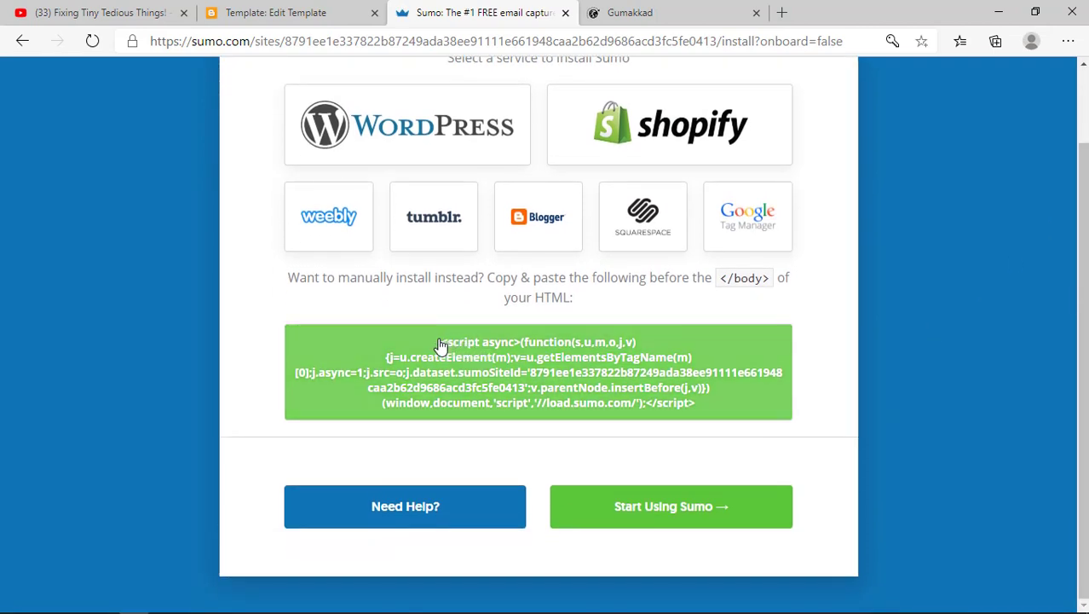
pyautogui.click(538, 372)
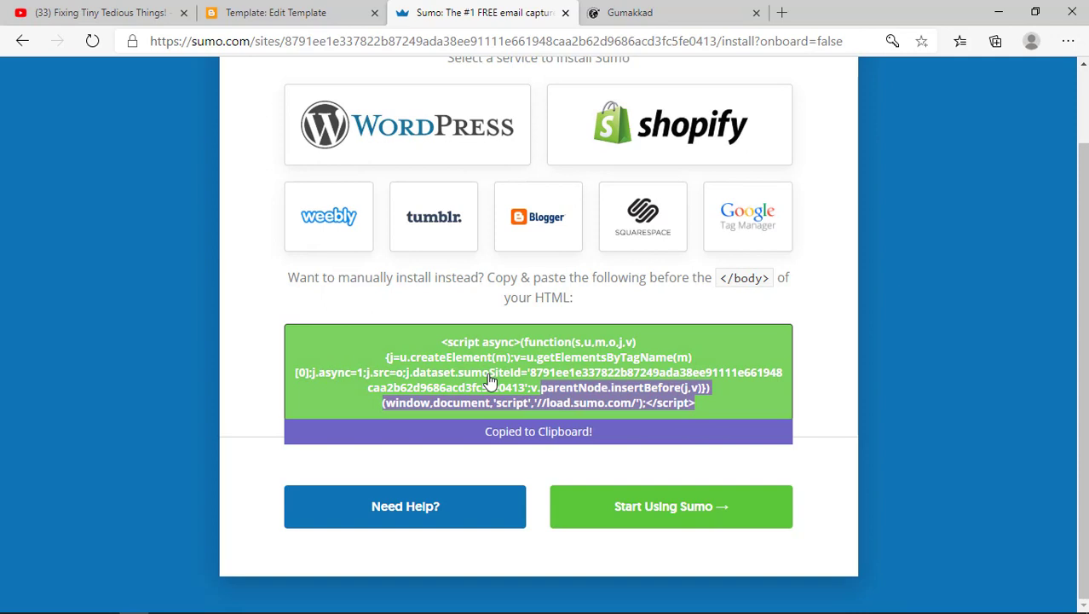
pyautogui.rightClick(490, 381)
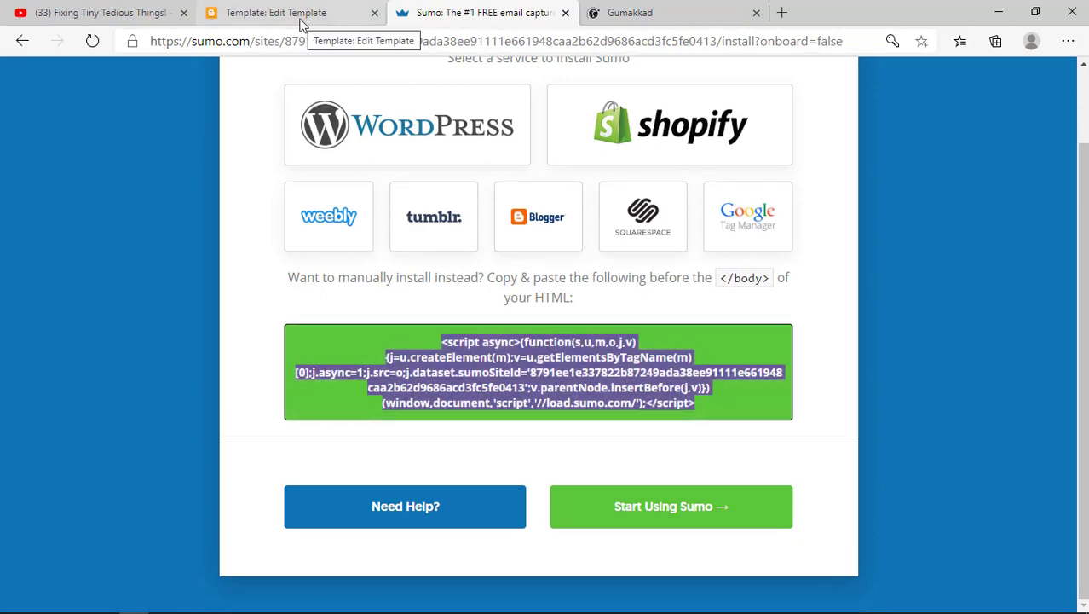
# Paste the Sumo script right above </body> in the Gumakkad theme HTML and save
pyautogui.click(276, 12)
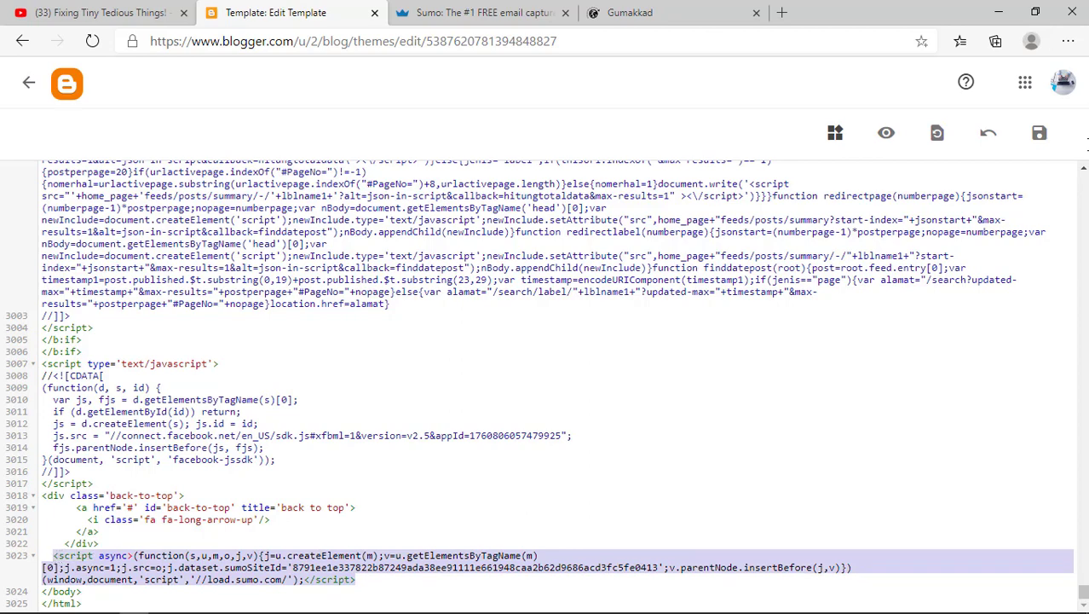
pyautogui.click(1039, 132)
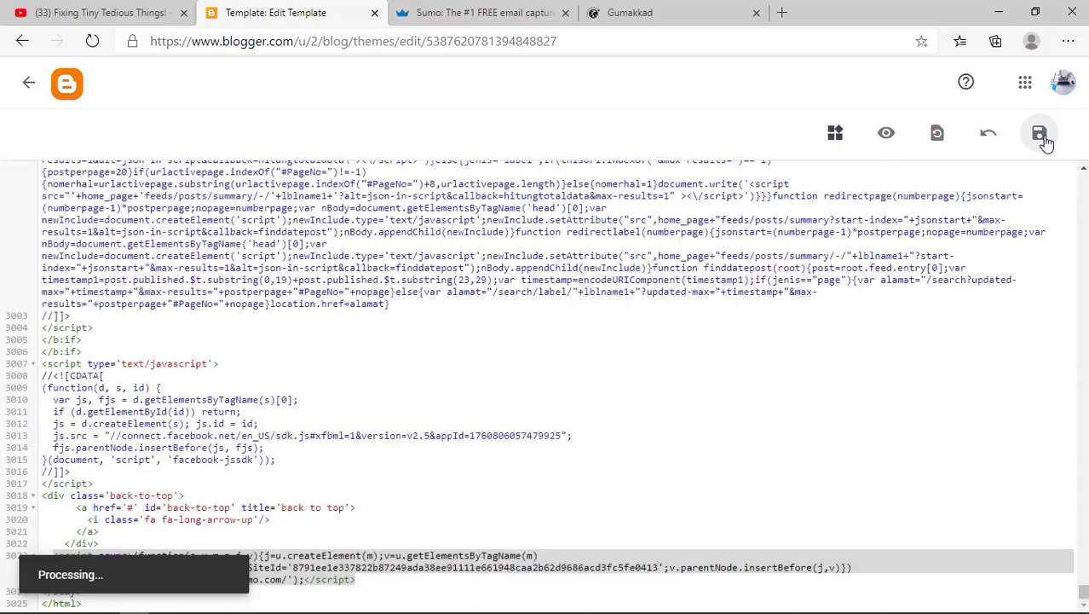
pyautogui.click(1039, 133)
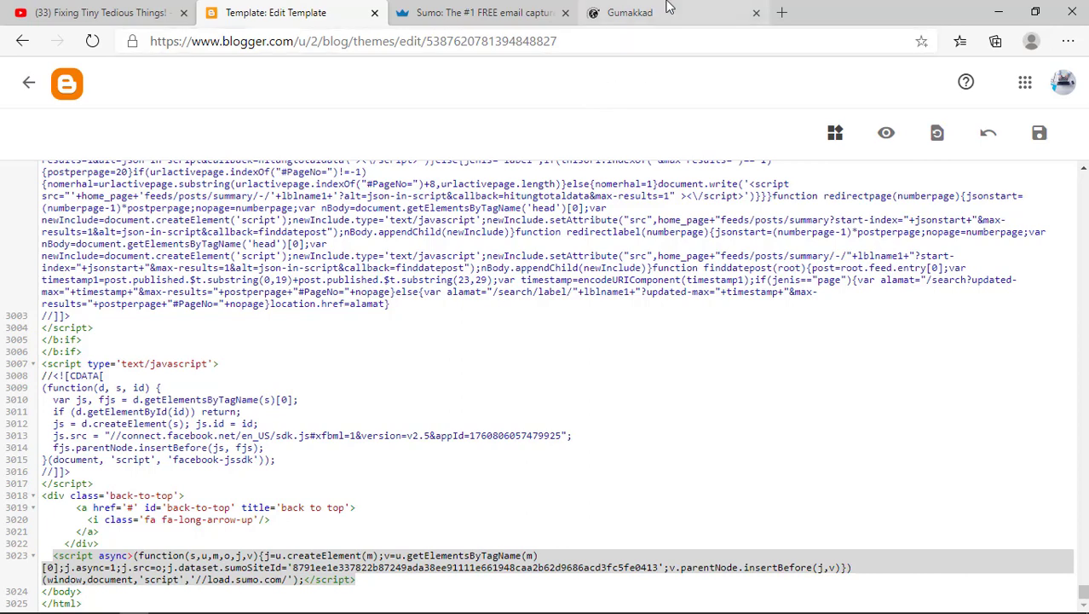
# Refresh the Gumakkad homepage tab so the Sumo newsletter popup loads
pyautogui.click(629, 12)
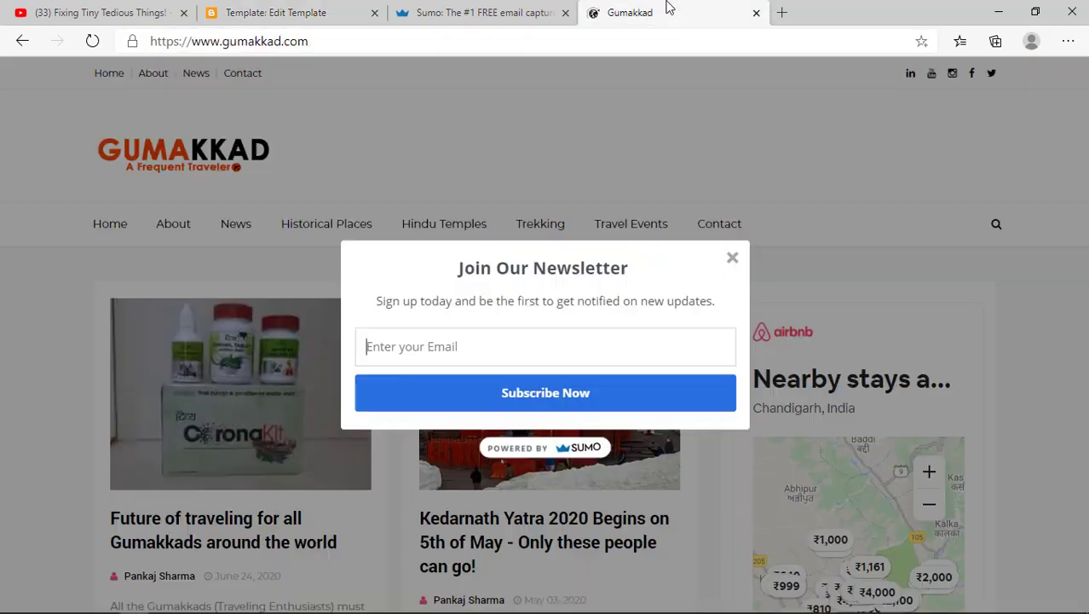
pyautogui.rightClick(629, 12)
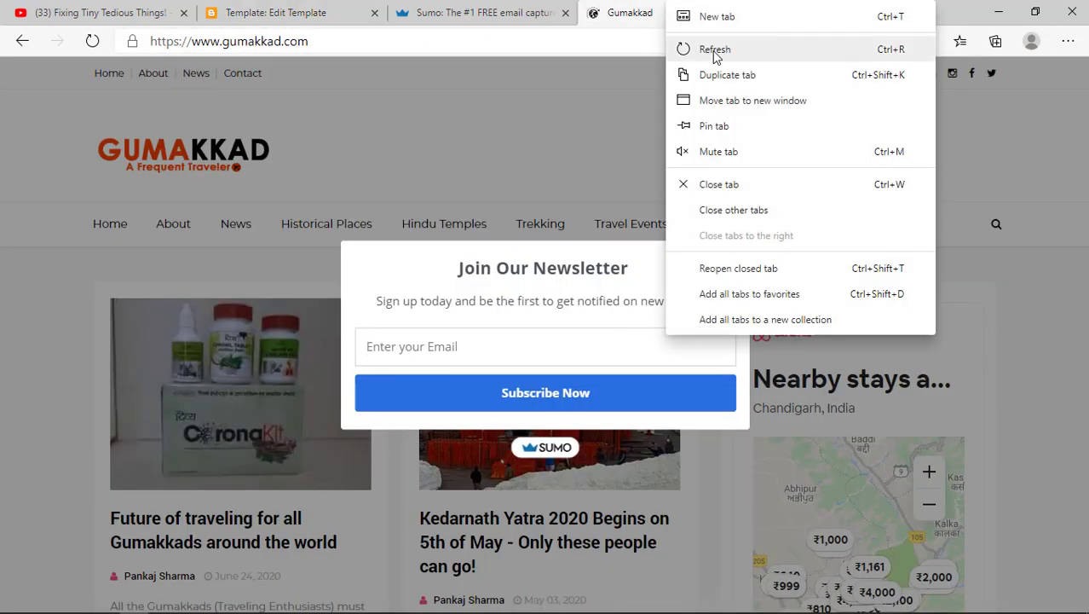
pyautogui.click(714, 48)
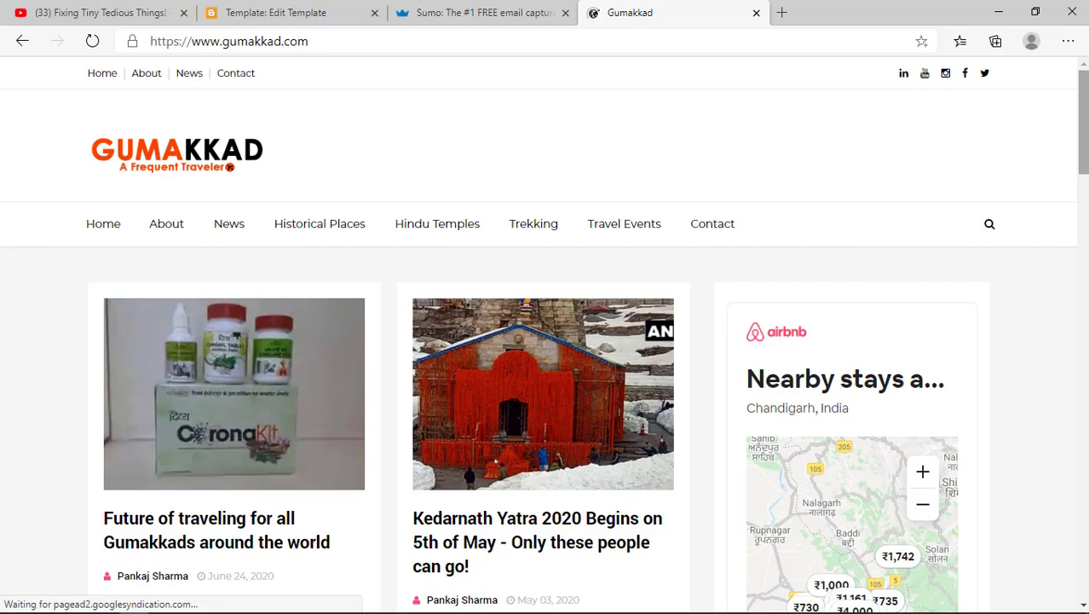
pyautogui.scroll(-3)
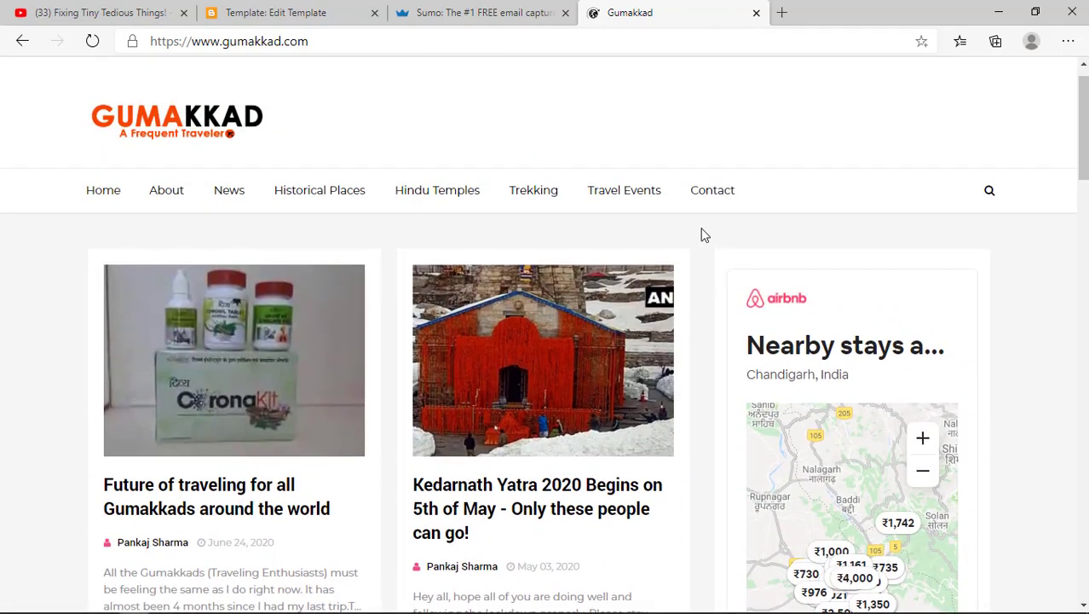
# View the Gumakkad page source and locate the sumo.com script match
pyautogui.rightClick(705, 235)
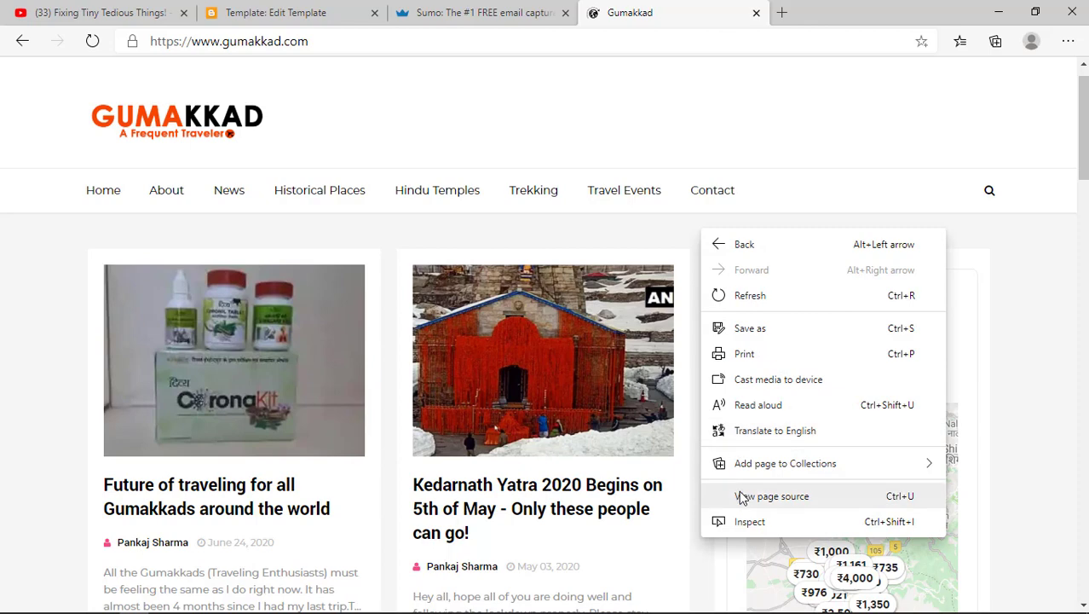
pyautogui.click(772, 495)
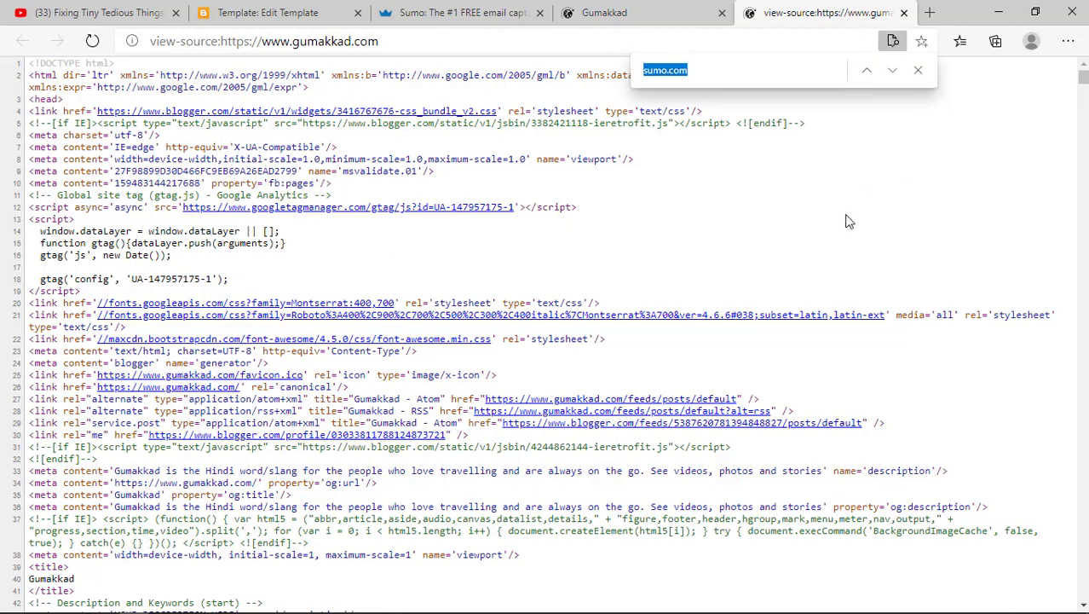
pyautogui.click(702, 70)
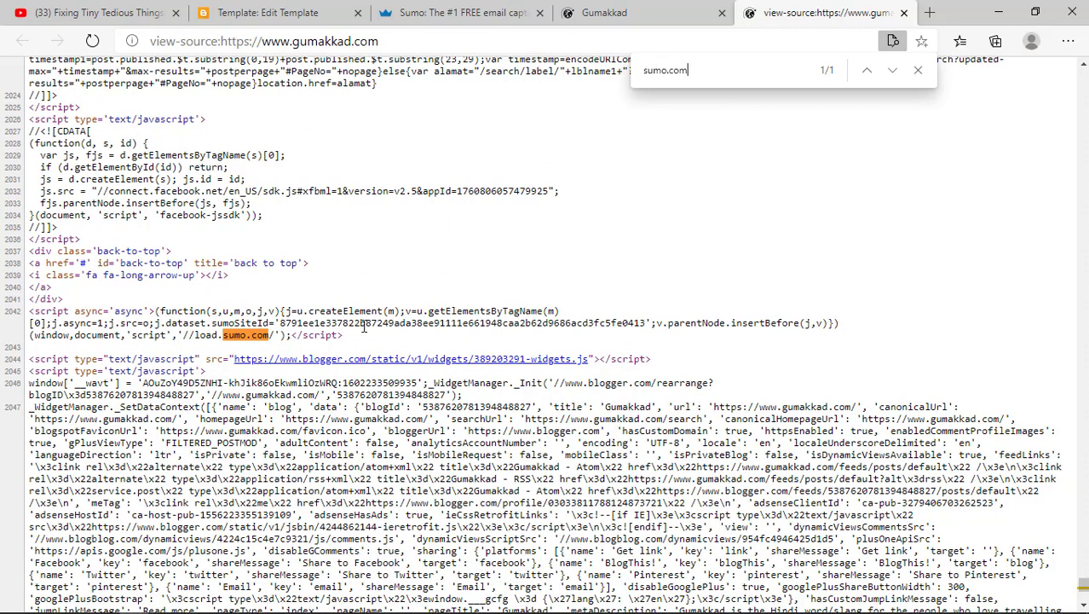
pyautogui.moveTo(360, 323); pyautogui.dragTo(290, 334)
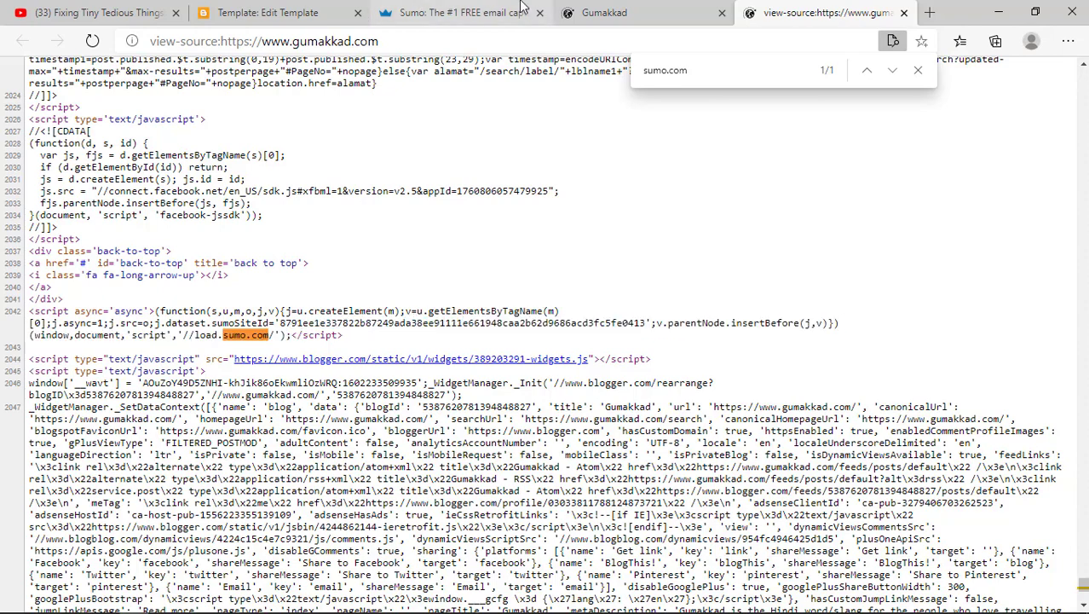
pyautogui.click(460, 13)
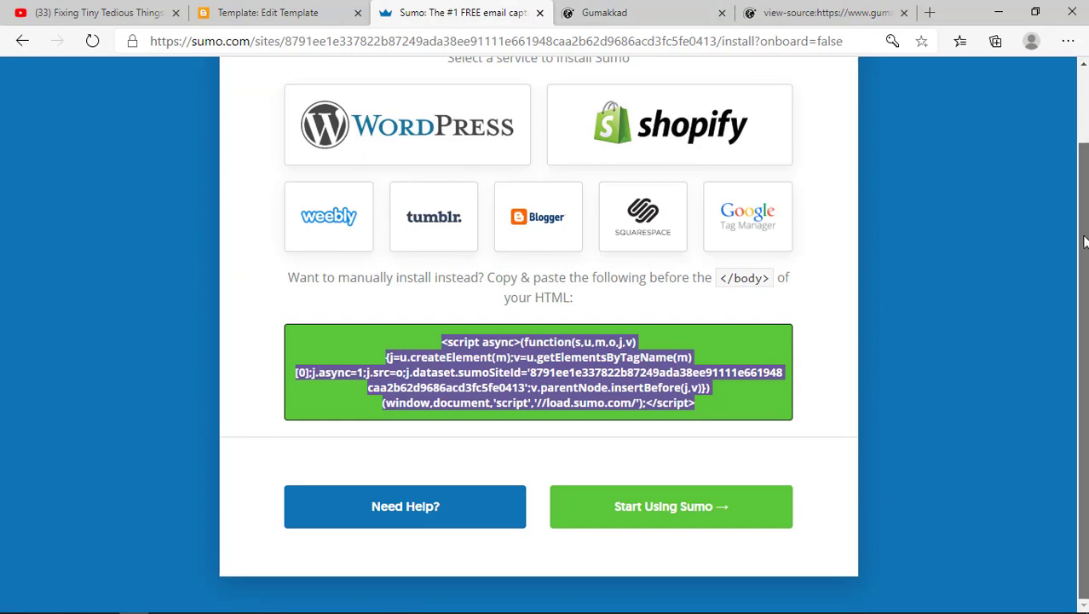
# Start Using Sumo to reach the gumakkad.com dashboard Overview with empty weekly stats
pyautogui.click(671, 506)
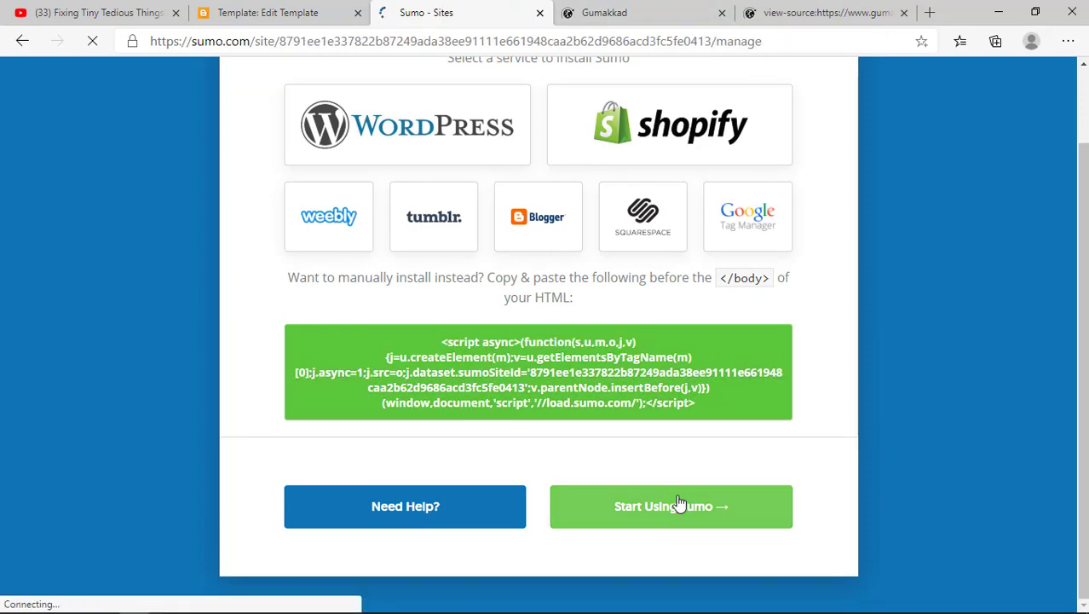
pyautogui.click(671, 506)
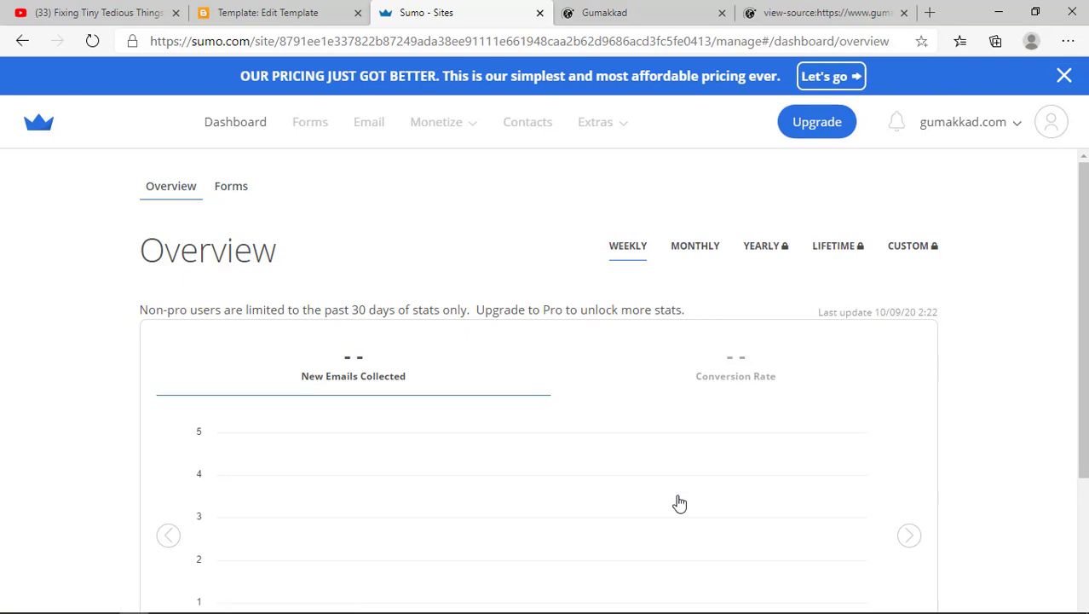
pyautogui.moveTo(735, 209)
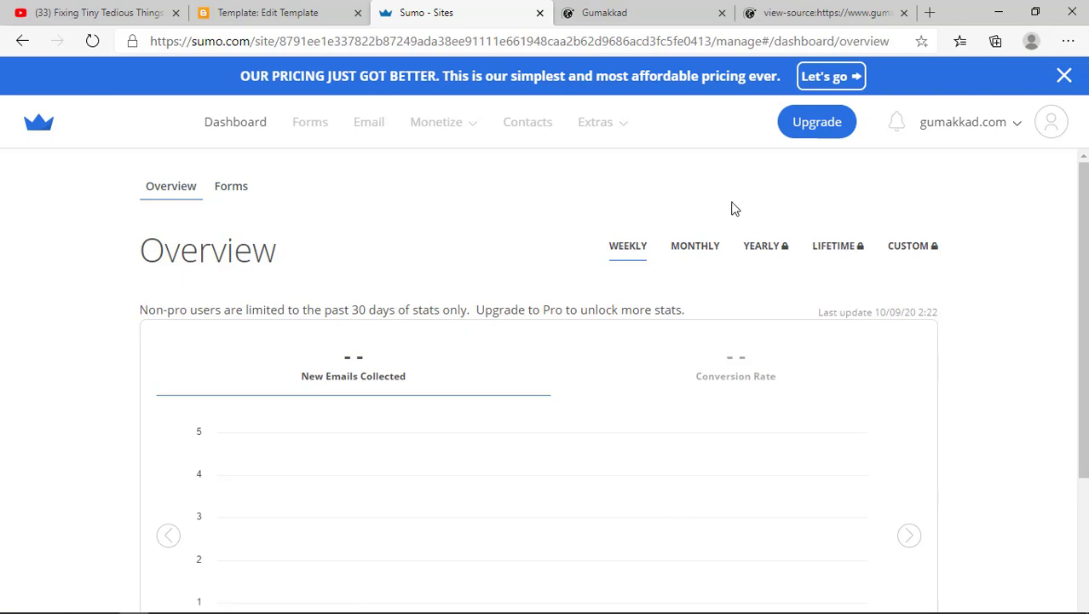
pyautogui.moveTo(424, 12)
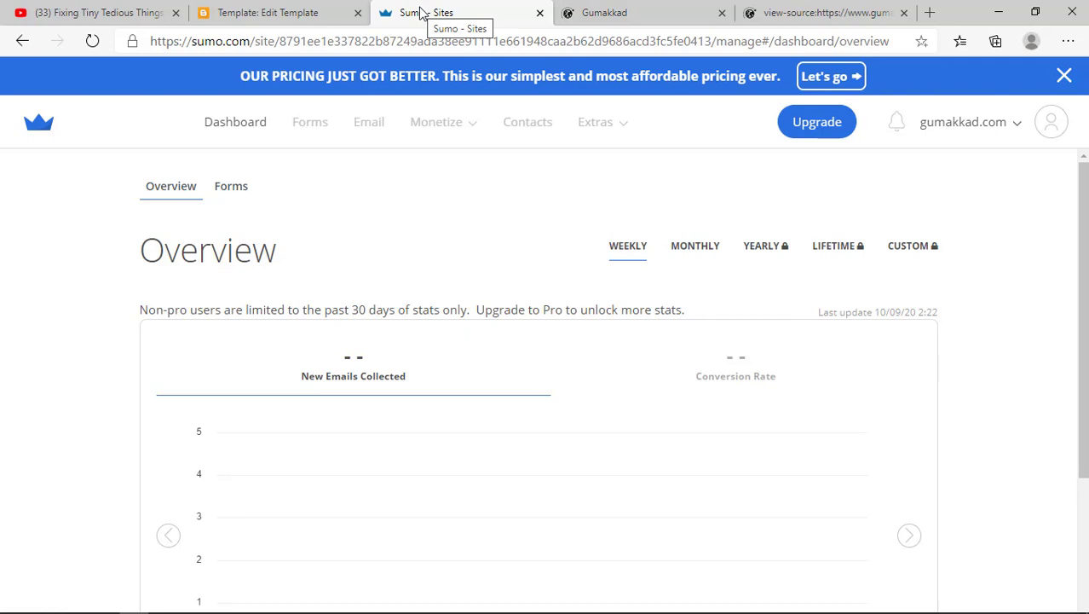
pyautogui.moveTo(729, 216)
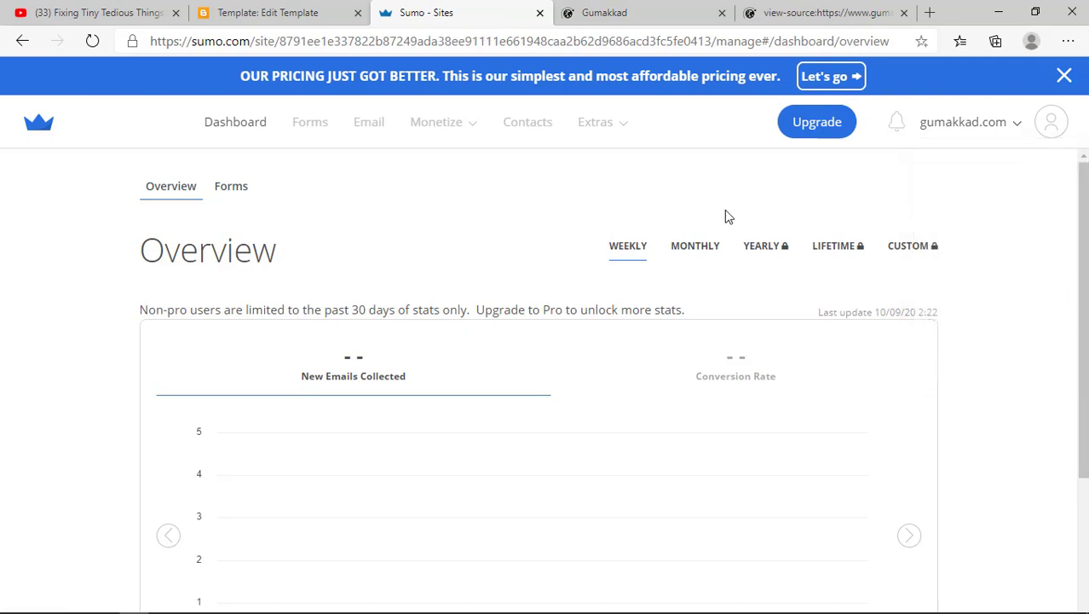
pyautogui.moveTo(692, 99)
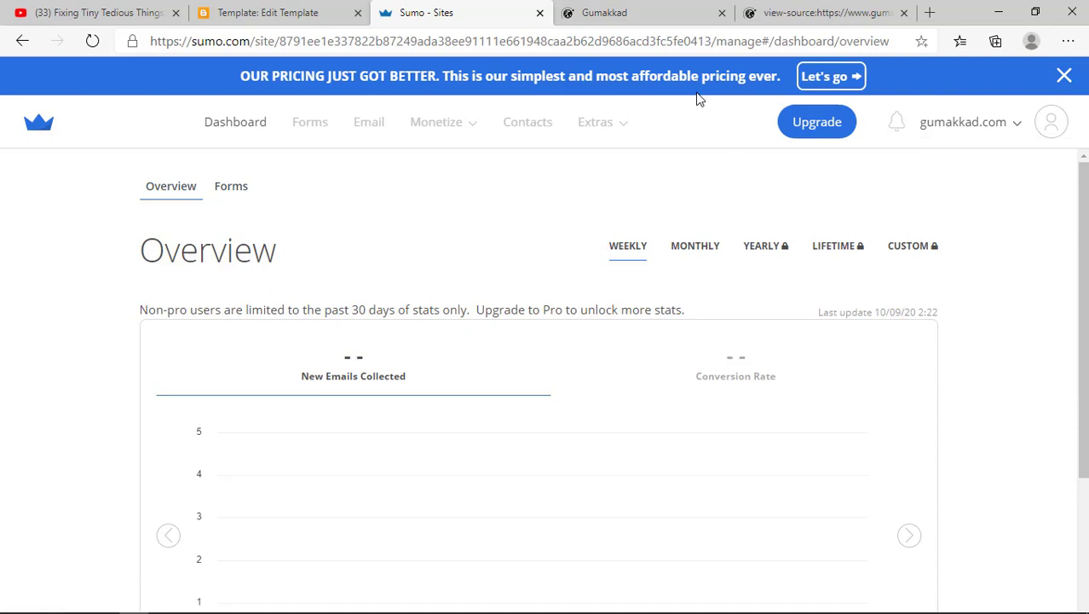
pyautogui.moveTo(936, 140)
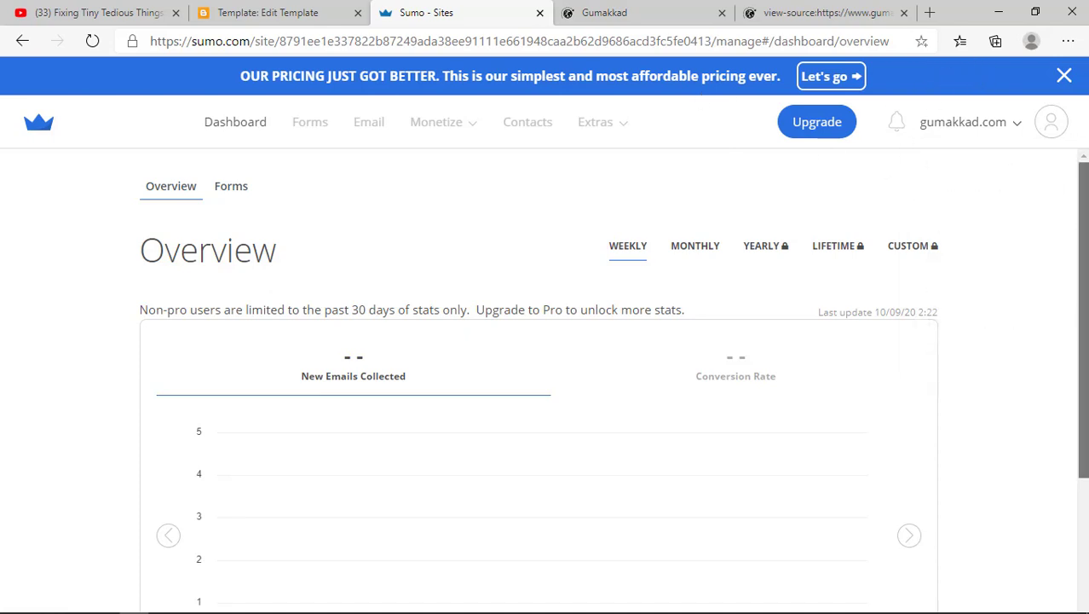
pyautogui.scroll(-3)
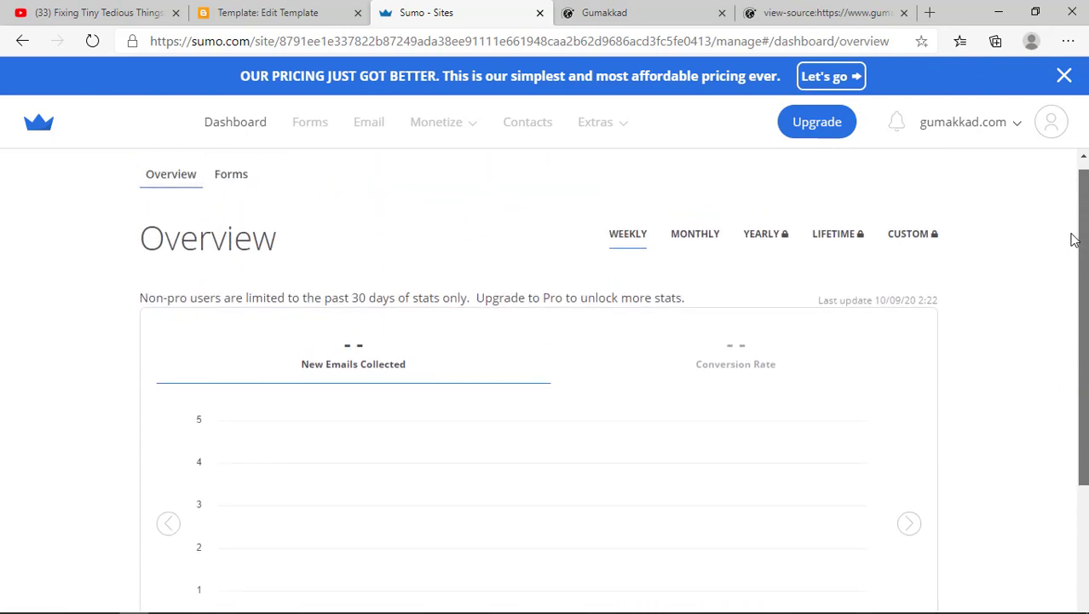